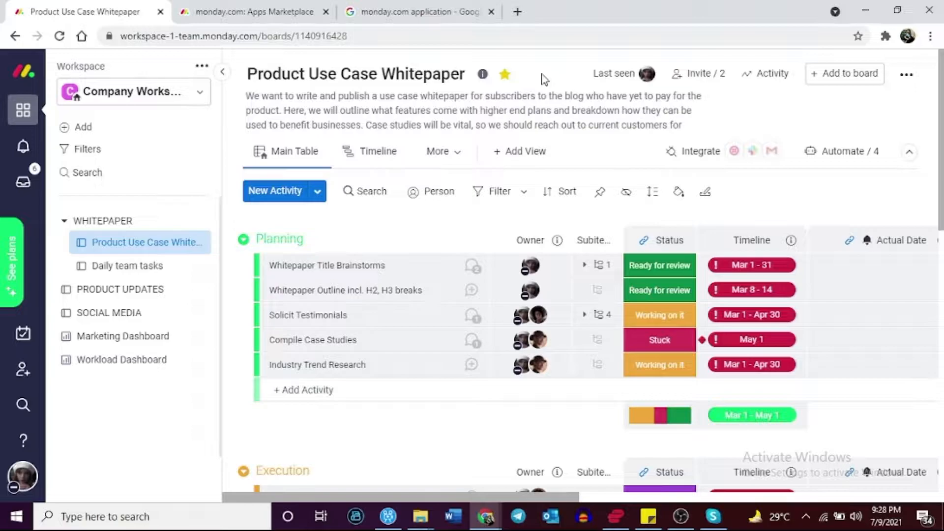
Step: Reveal the account and workspace menu from the sidebar avatar
{"action": "left_click", "coordinate": [23, 479]}
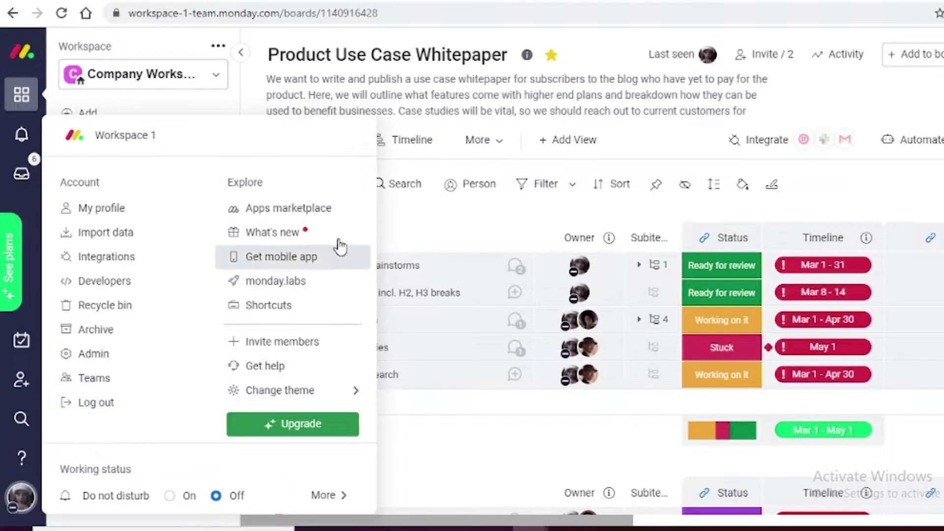
{"action": "mouse_move", "coordinate": [114, 385]}
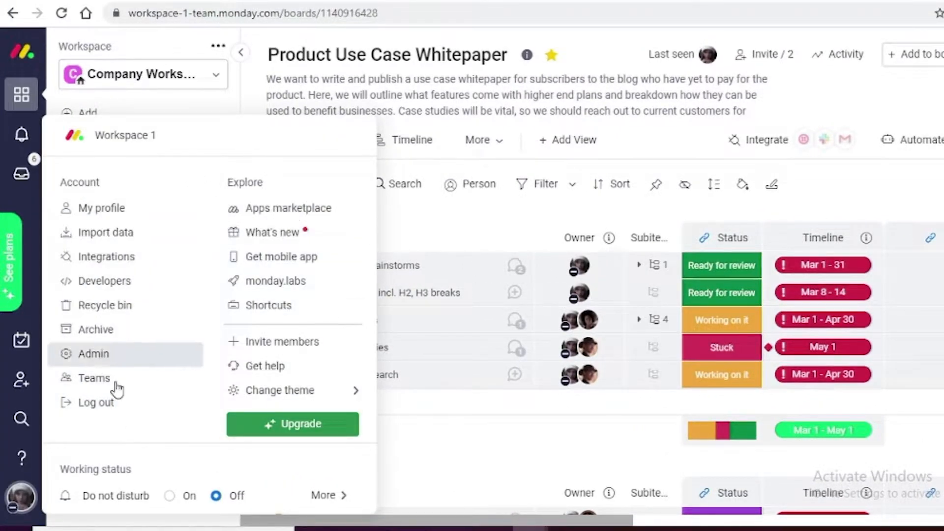
{"action": "mouse_move", "coordinate": [172, 351]}
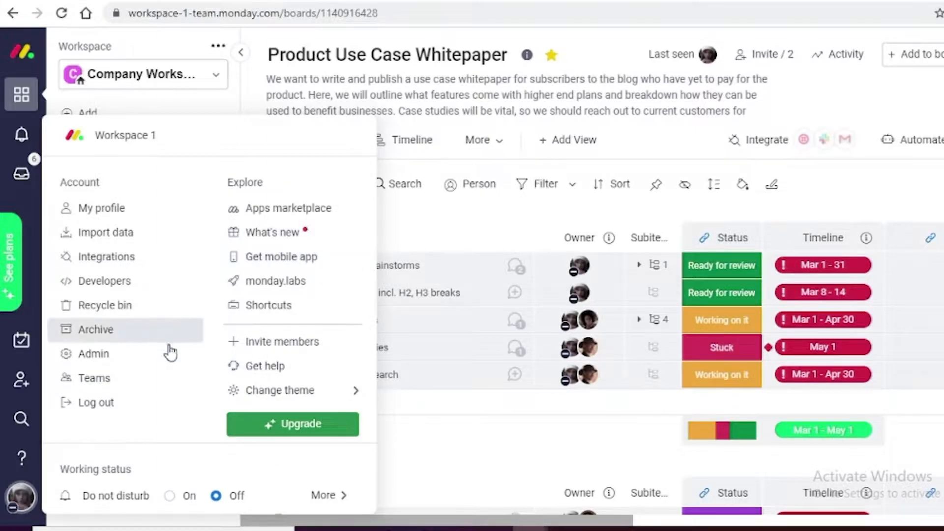
{"action": "mouse_move", "coordinate": [338, 305]}
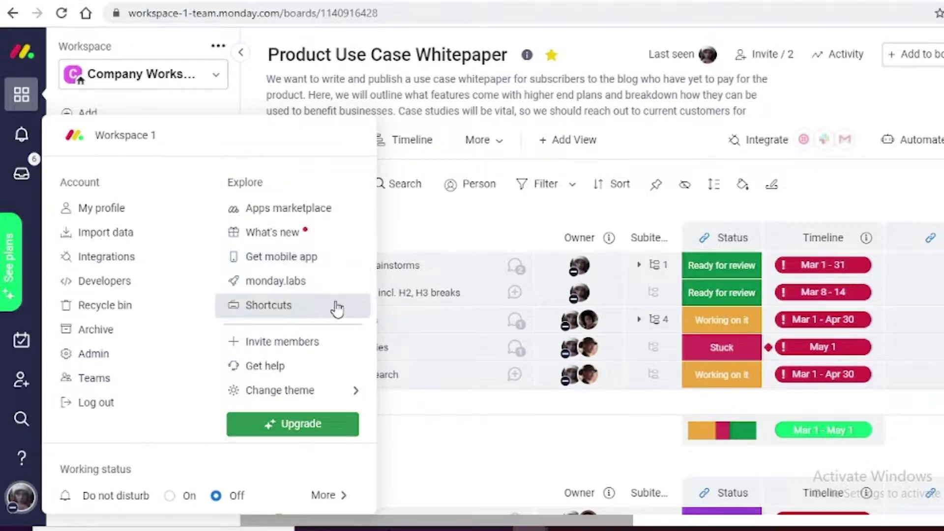
{"action": "mouse_move", "coordinate": [295, 391]}
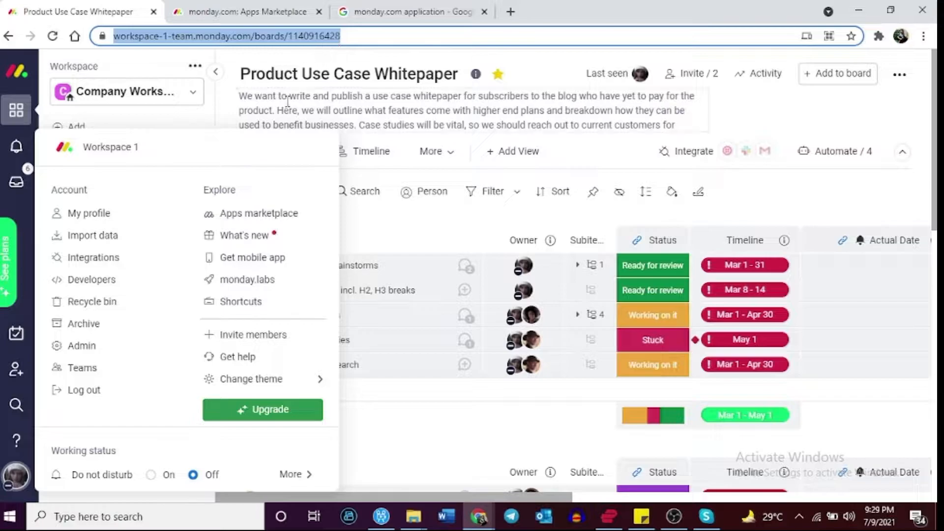
{"action": "mouse_move", "coordinate": [253, 256]}
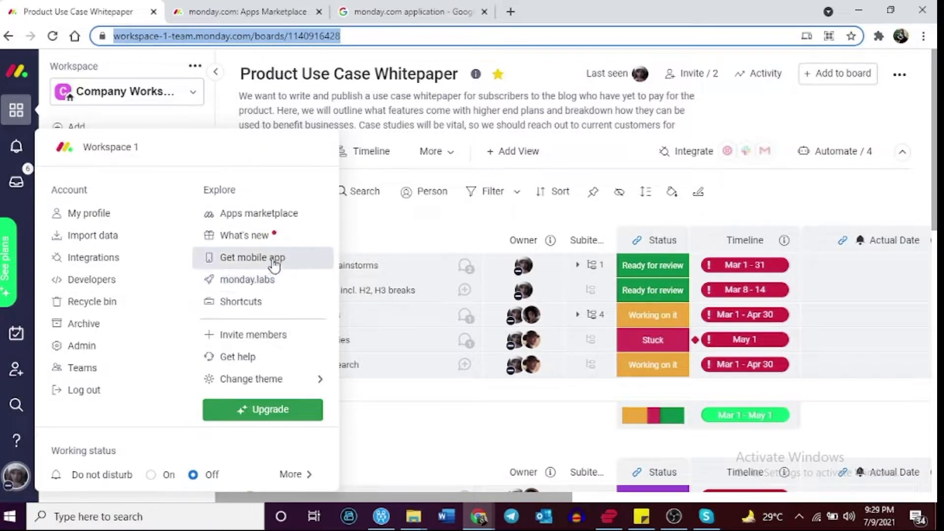
Step: View the Get mobile app QR dialog, then close it to return to the whitepaper board
{"action": "left_click", "coordinate": [253, 257]}
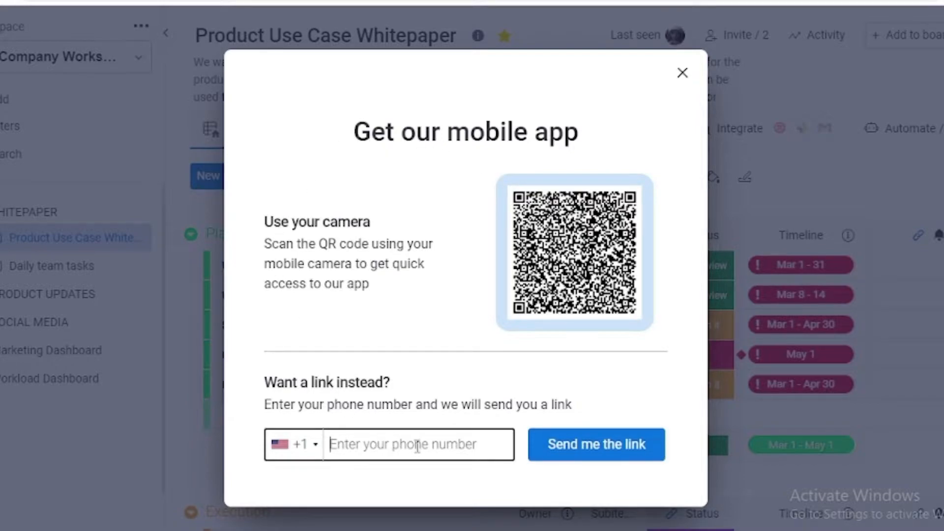
{"action": "left_click", "coordinate": [683, 72]}
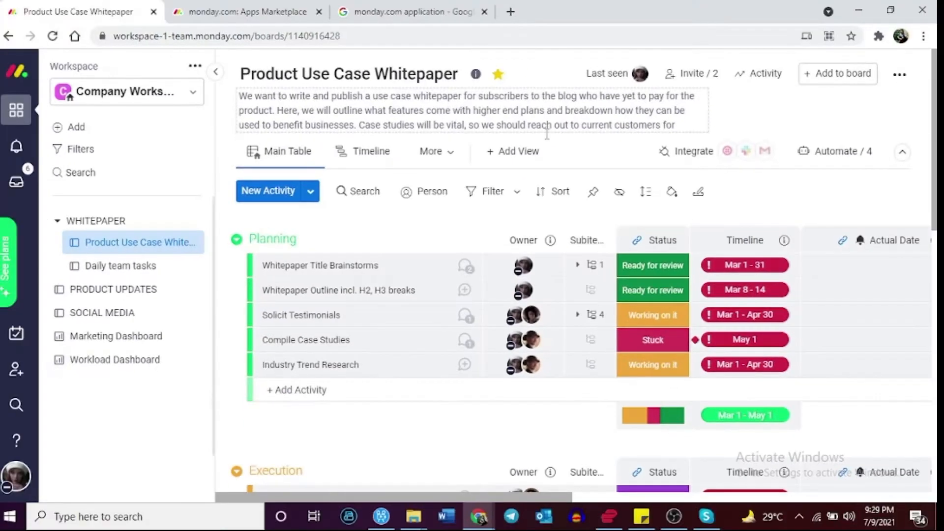
Step: Show the Learn & Get Inspired panel with Help Center, Getting Started and What's New
{"action": "left_click", "coordinate": [16, 446]}
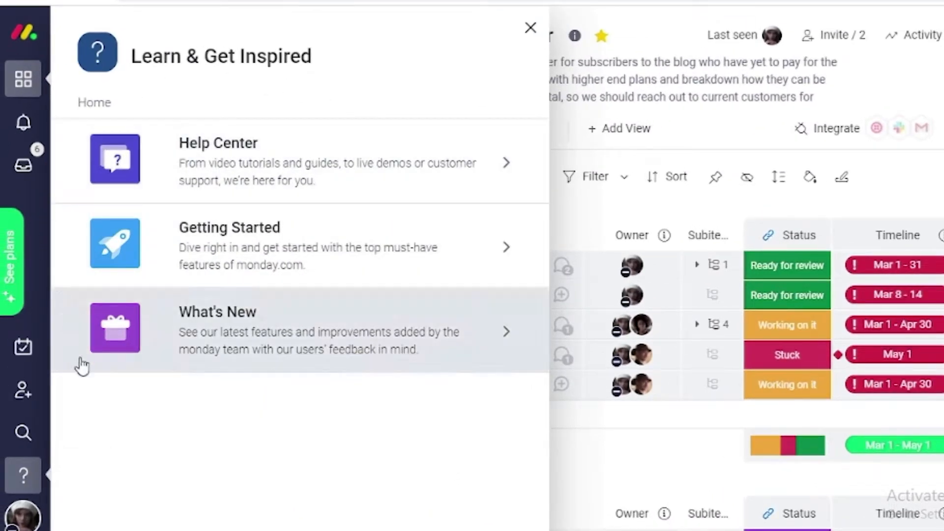
{"action": "mouse_move", "coordinate": [148, 272]}
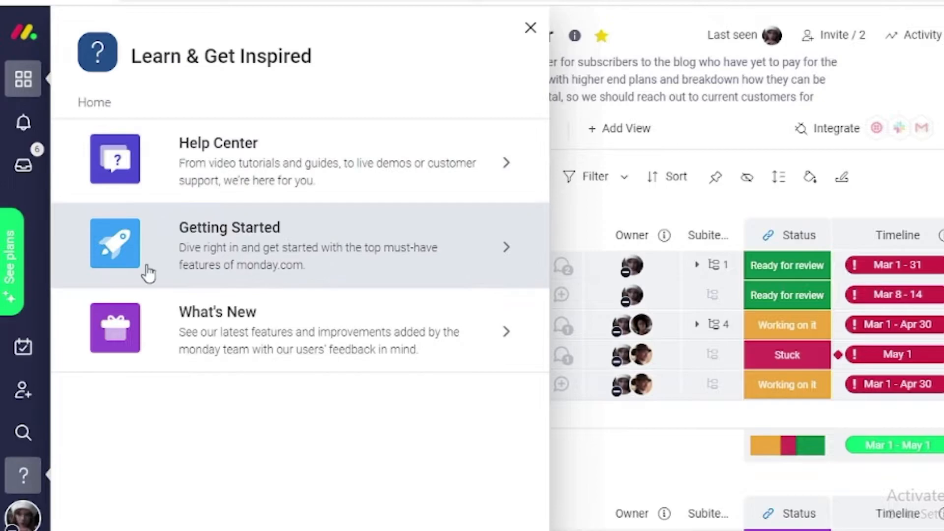
{"action": "mouse_move", "coordinate": [326, 463]}
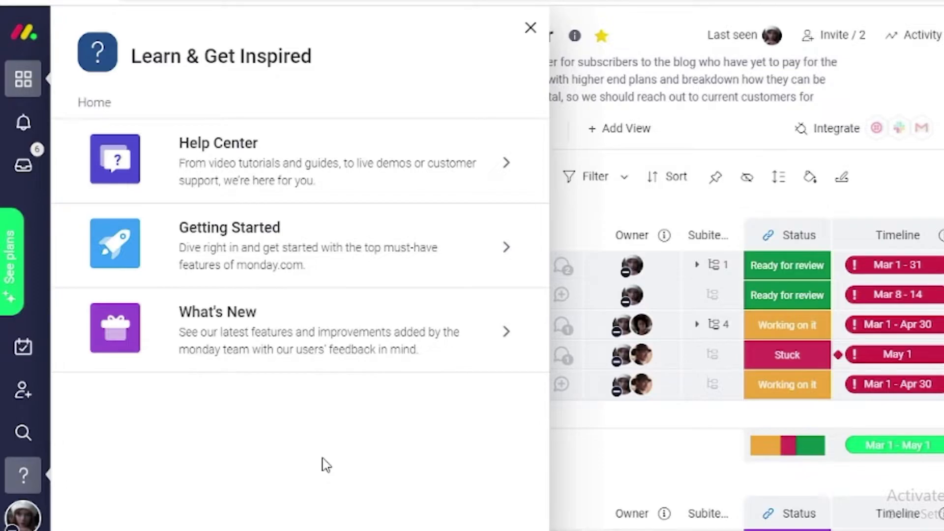
{"action": "mouse_move", "coordinate": [354, 413]}
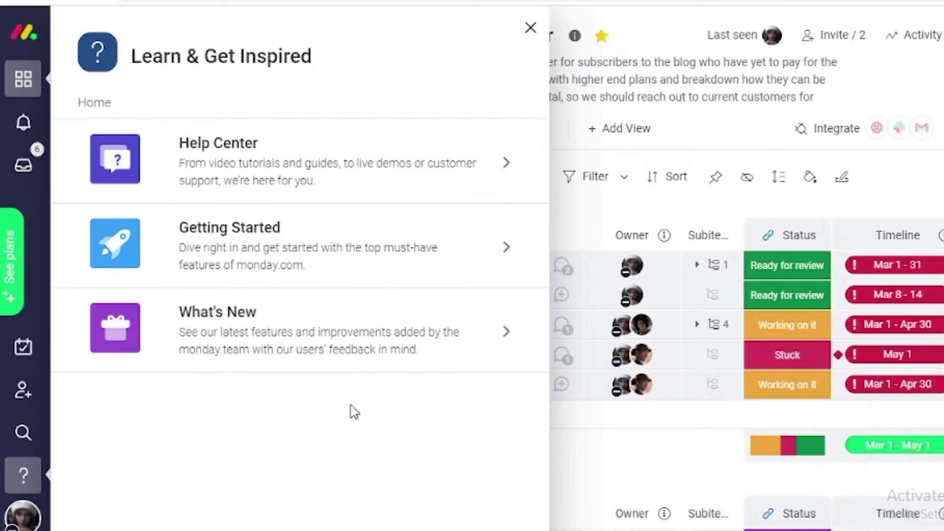
{"action": "mouse_move", "coordinate": [513, 420]}
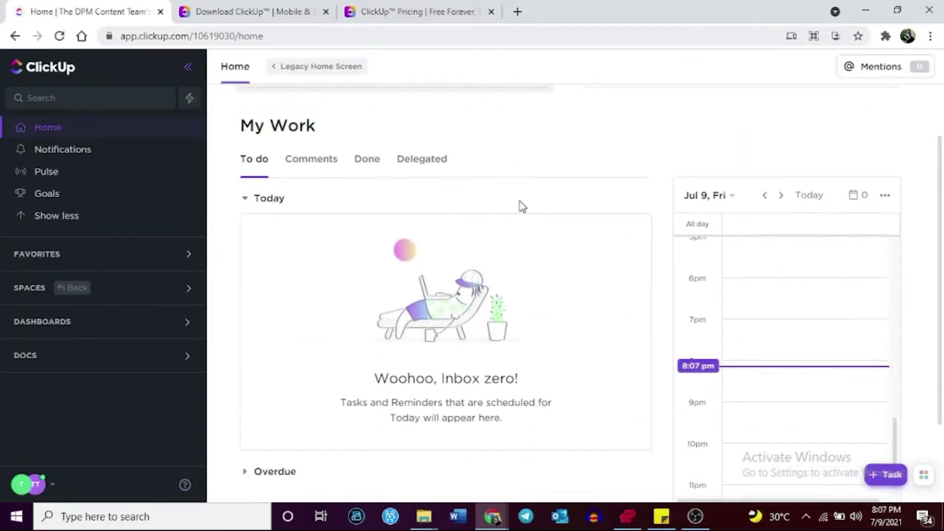
Step: Switch to the ClickUp pricing page comparing the Free Forever and $5 Unlimited plans
{"action": "left_click", "coordinate": [415, 12]}
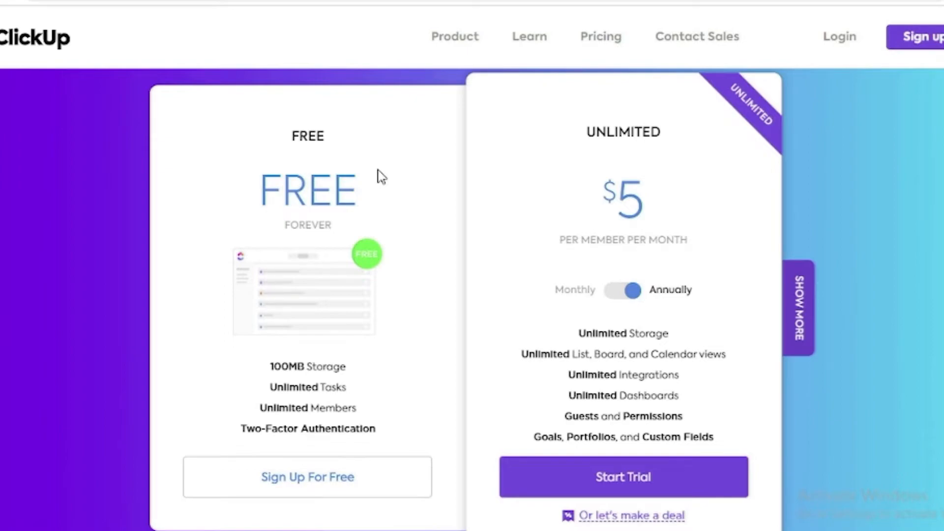
{"action": "mouse_move", "coordinate": [307, 366]}
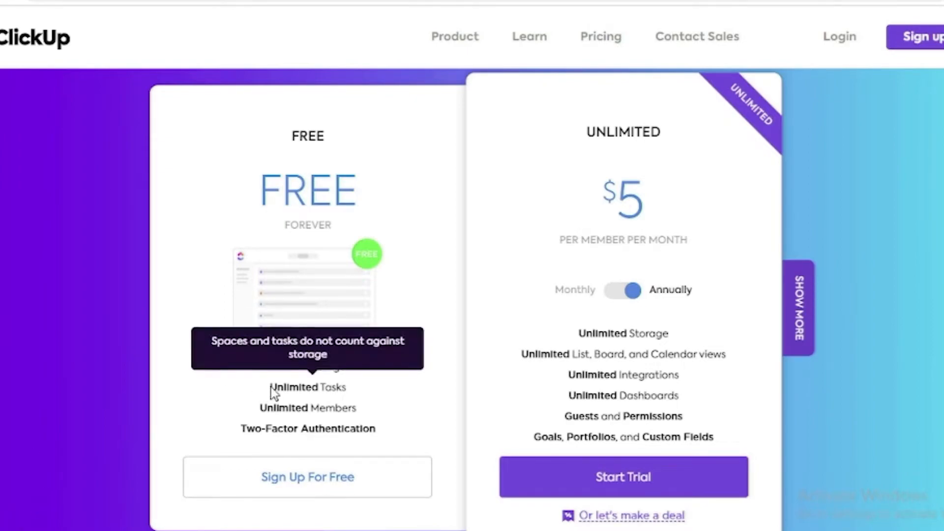
{"action": "mouse_move", "coordinate": [334, 226]}
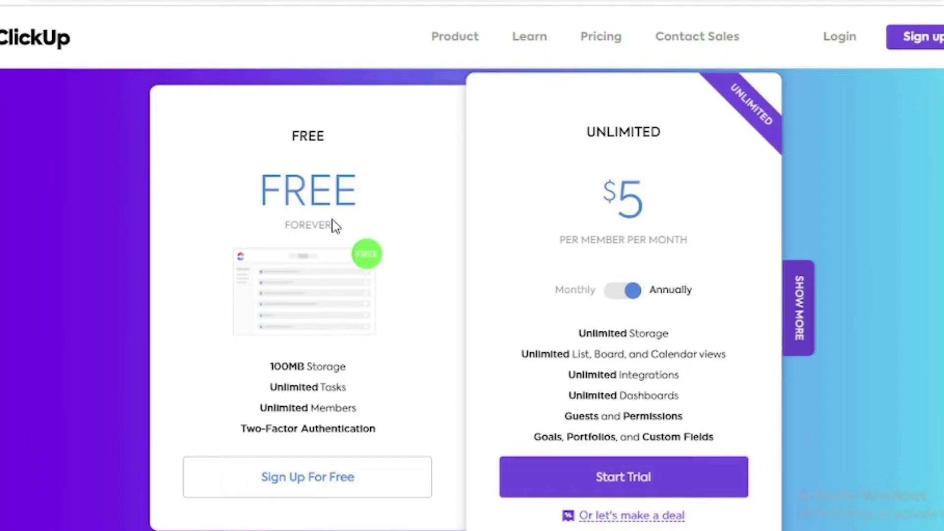
{"action": "mouse_move", "coordinate": [331, 228]}
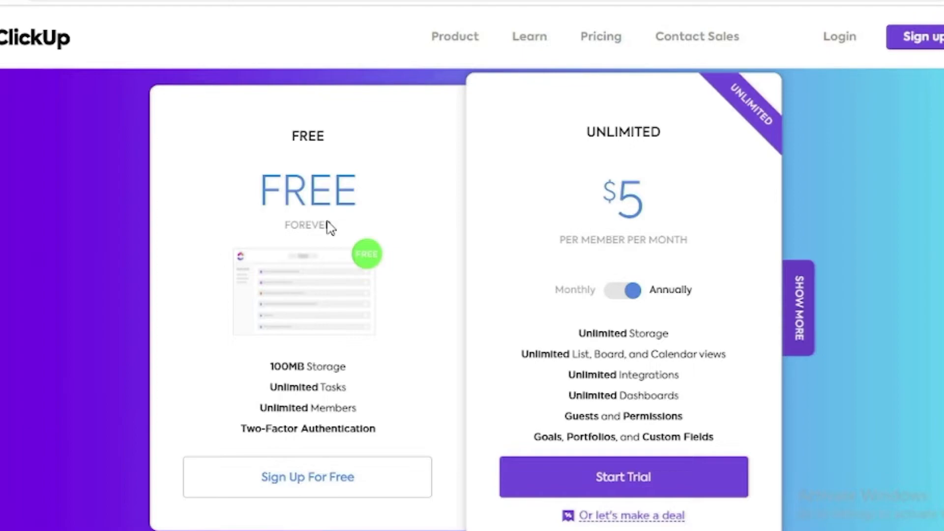
{"action": "mouse_move", "coordinate": [357, 232]}
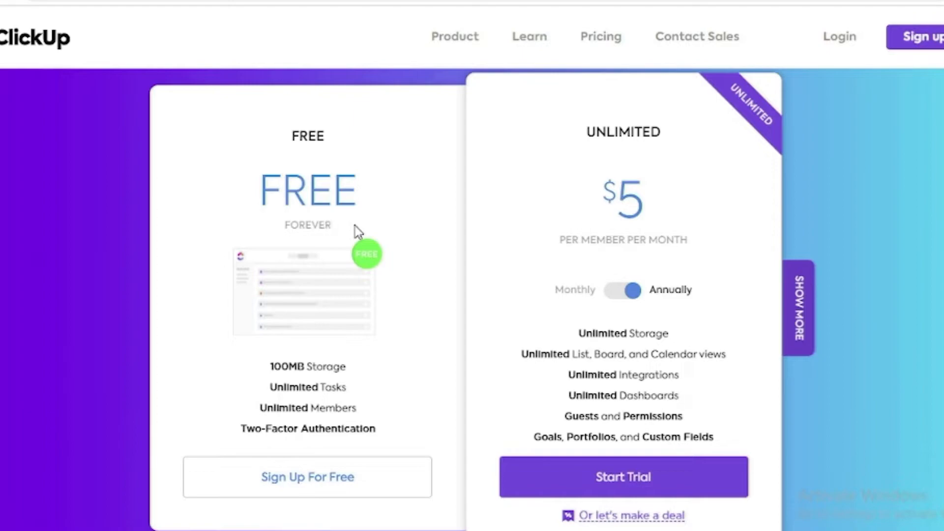
{"action": "mouse_move", "coordinate": [308, 241]}
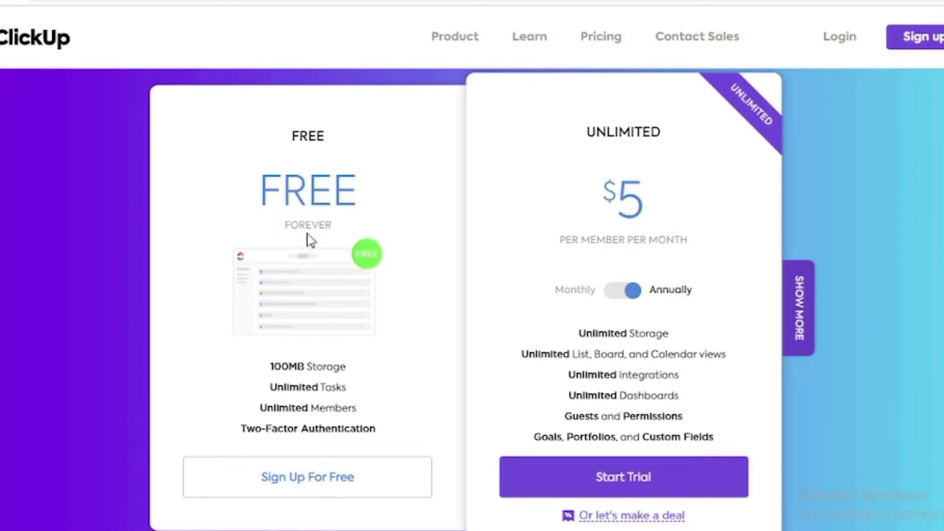
{"action": "mouse_move", "coordinate": [309, 234]}
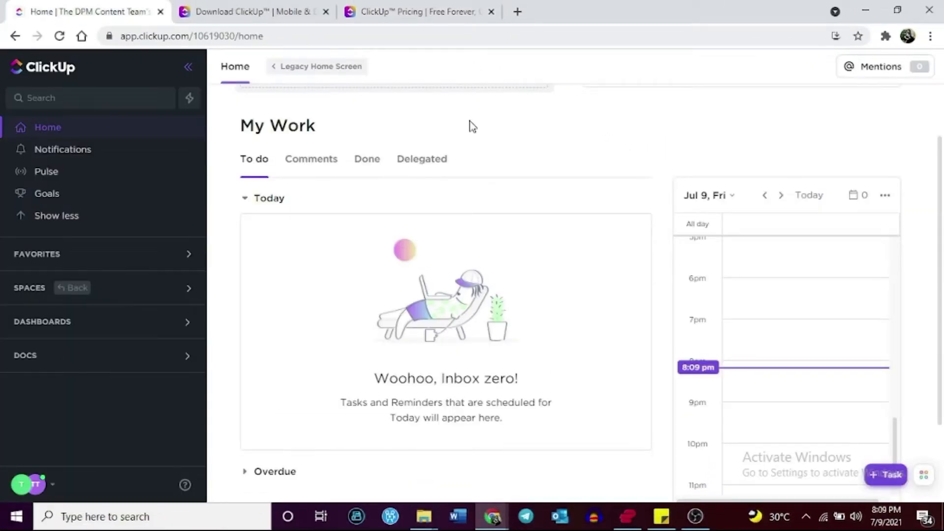
{"action": "mouse_move", "coordinate": [352, 96]}
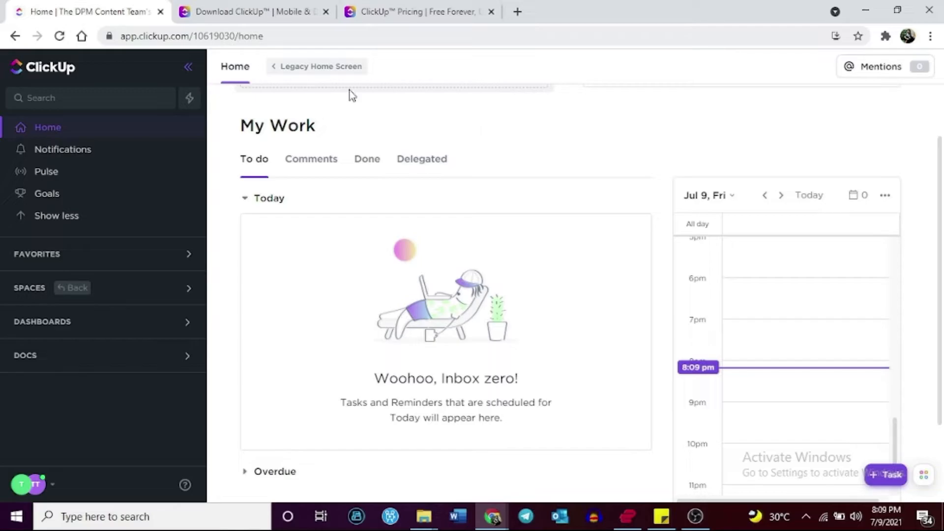
{"action": "left_click", "coordinate": [184, 28]}
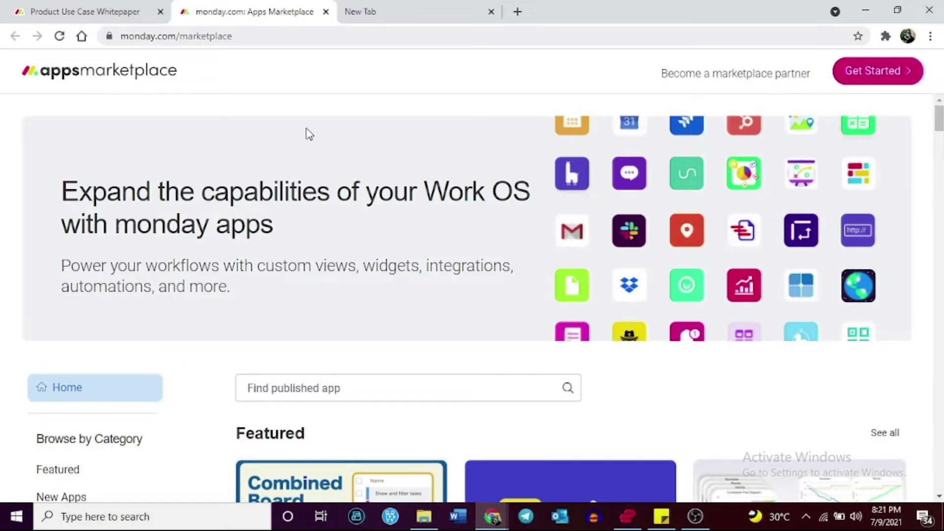
{"action": "mouse_move", "coordinate": [445, 210]}
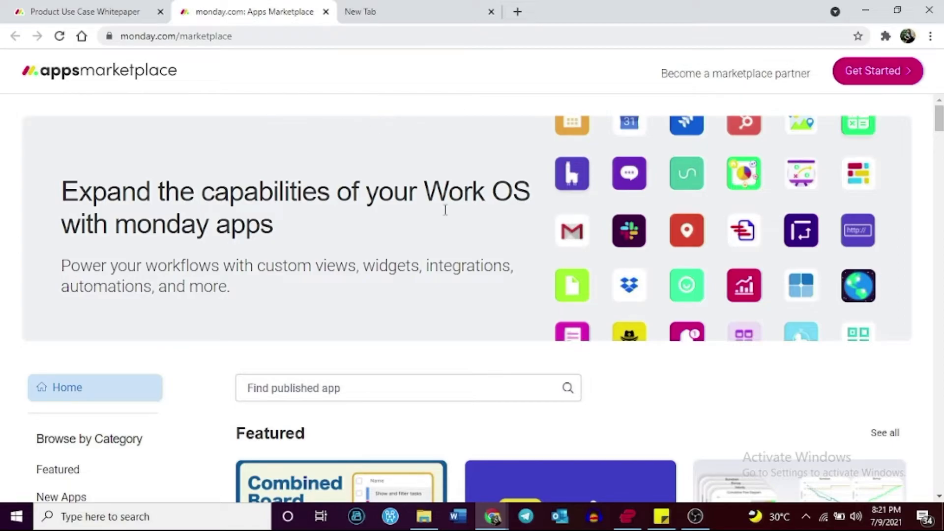
{"action": "mouse_move", "coordinate": [454, 98]}
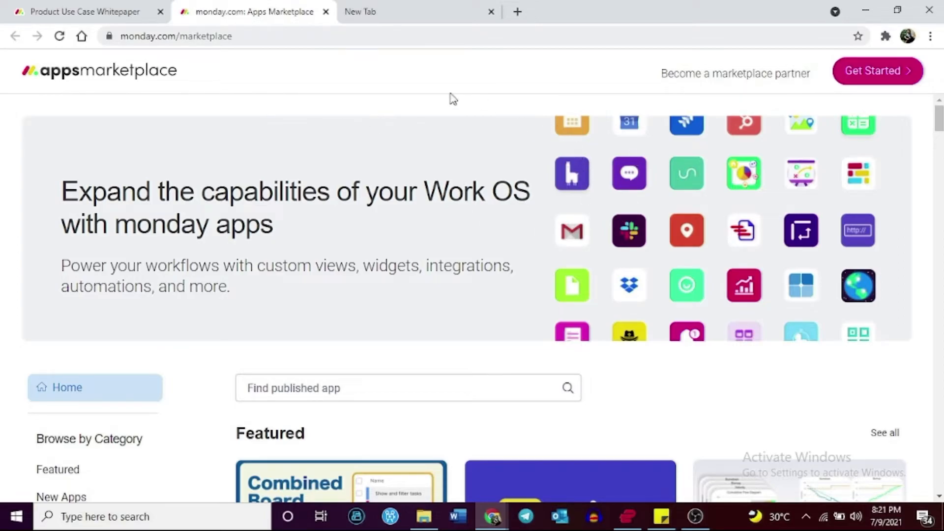
{"action": "mouse_move", "coordinate": [425, 148]}
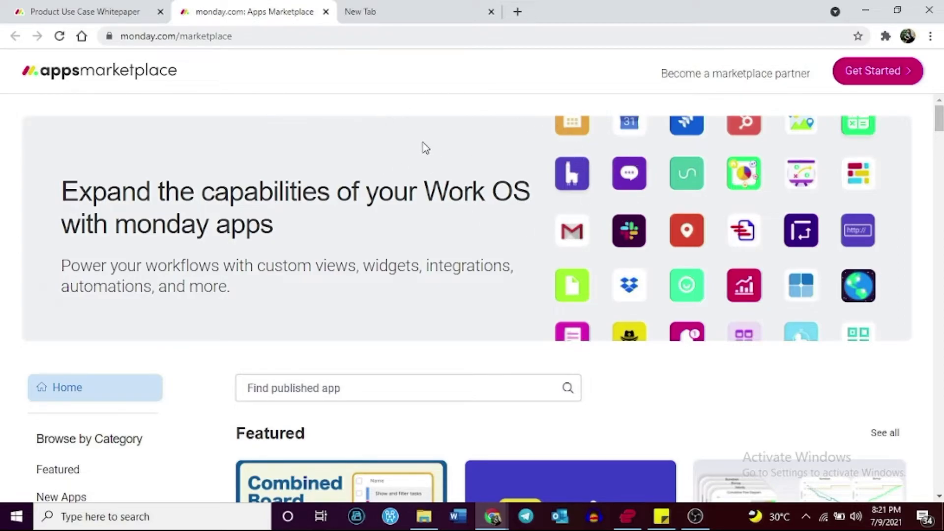
{"action": "mouse_move", "coordinate": [417, 142]}
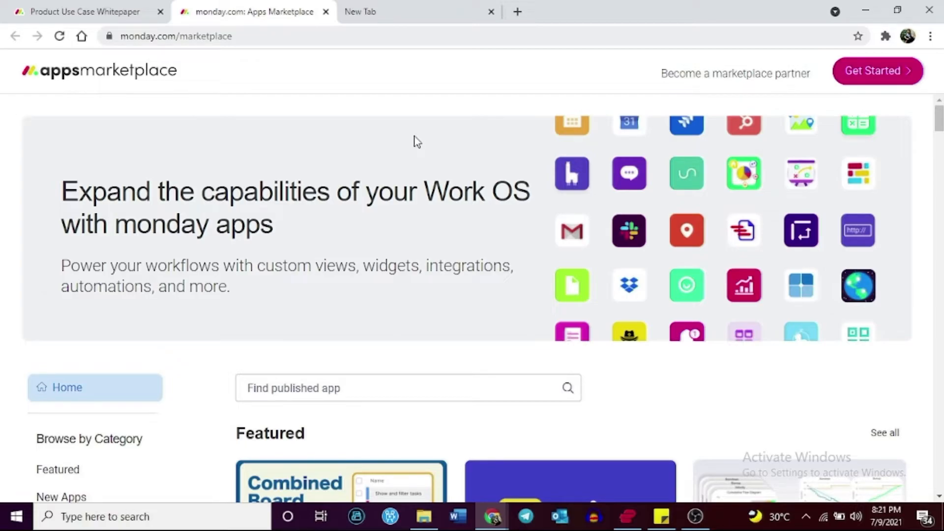
{"action": "left_click", "coordinate": [85, 12]}
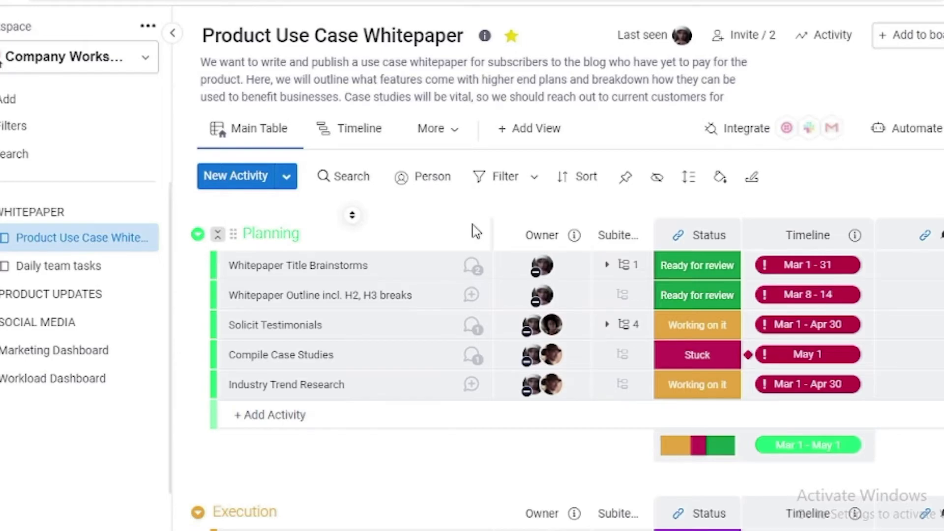
{"action": "mouse_move", "coordinate": [575, 244]}
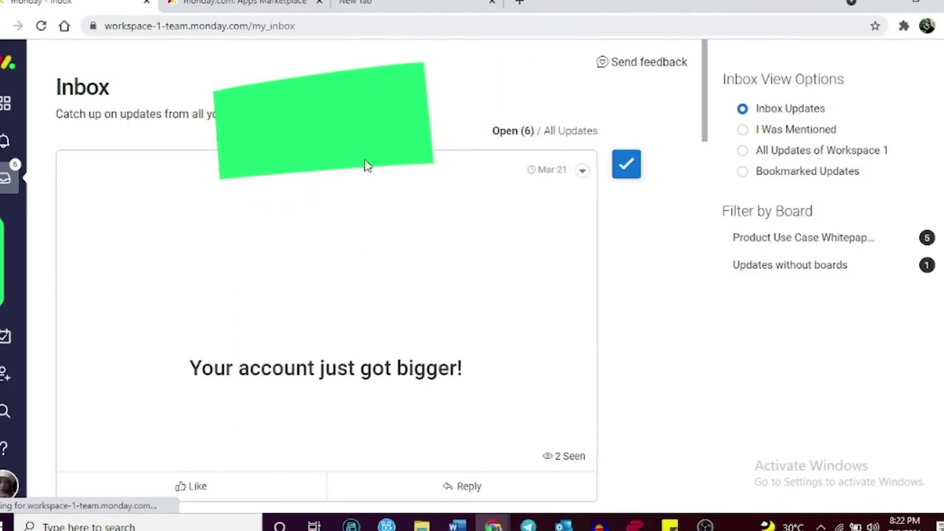
Step: Scroll through the Inbox Updates feed, reading the case-study post for the whitepaper
{"action": "scroll", "scroll_direction": "down", "scroll_amount": 3}
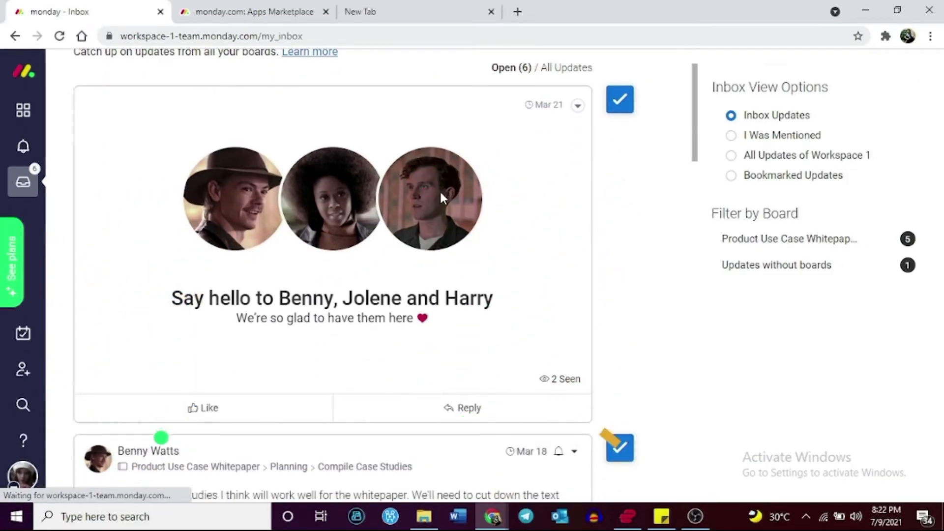
{"action": "scroll", "scroll_direction": "down", "scroll_amount": 3}
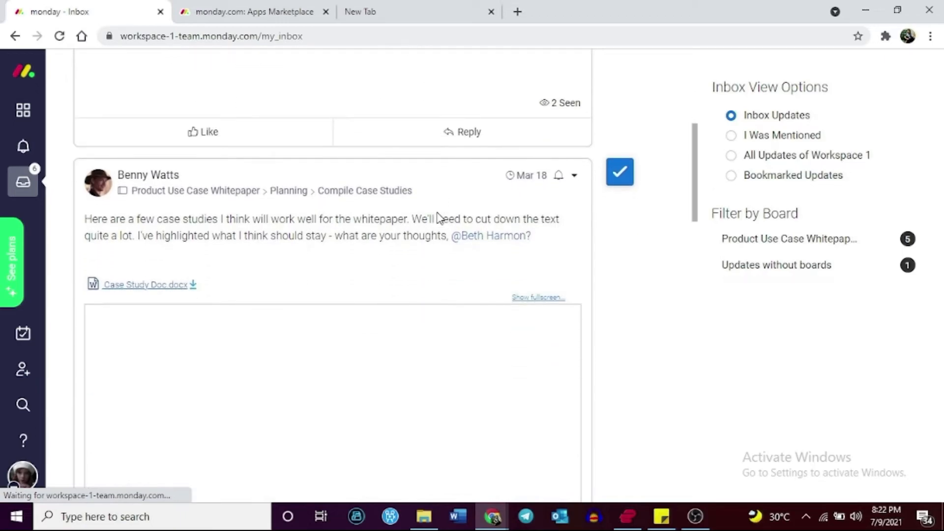
{"action": "scroll", "scroll_direction": "down", "scroll_amount": 3}
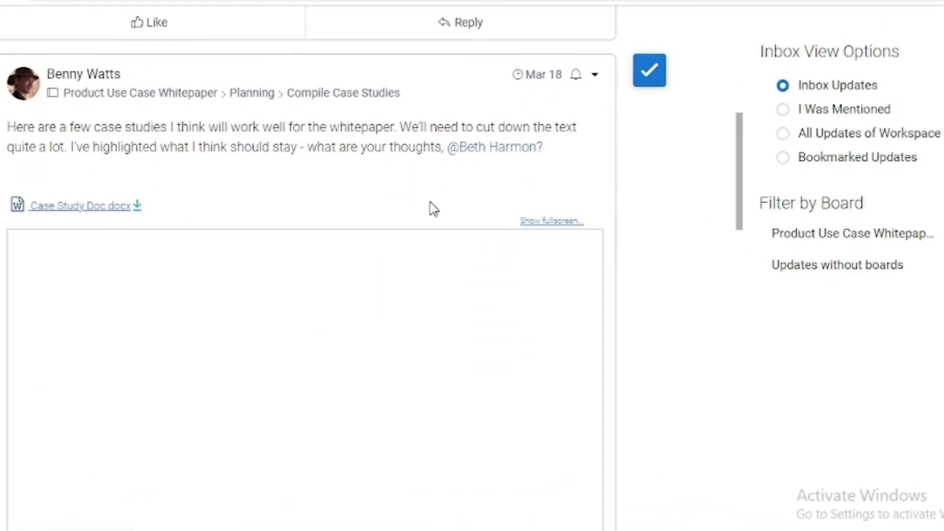
{"action": "scroll", "scroll_direction": "down", "scroll_amount": 3}
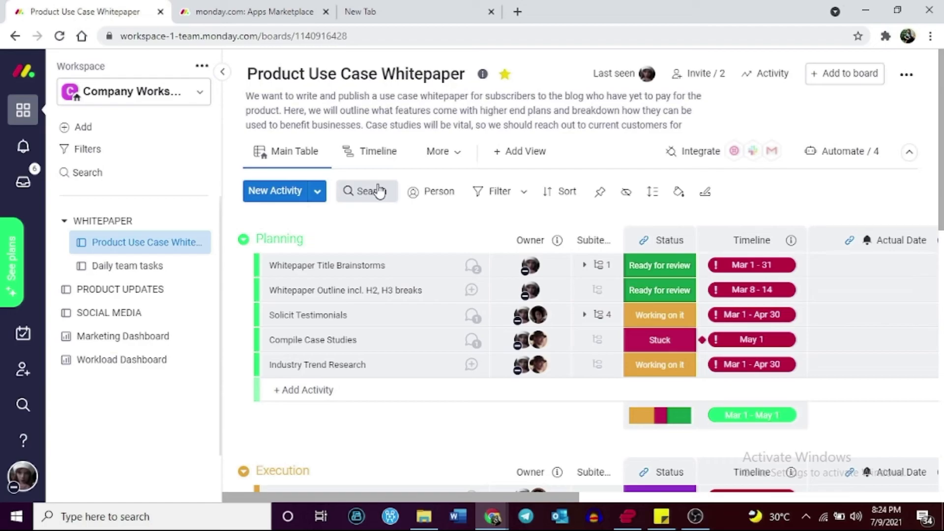
{"action": "mouse_move", "coordinate": [402, 230]}
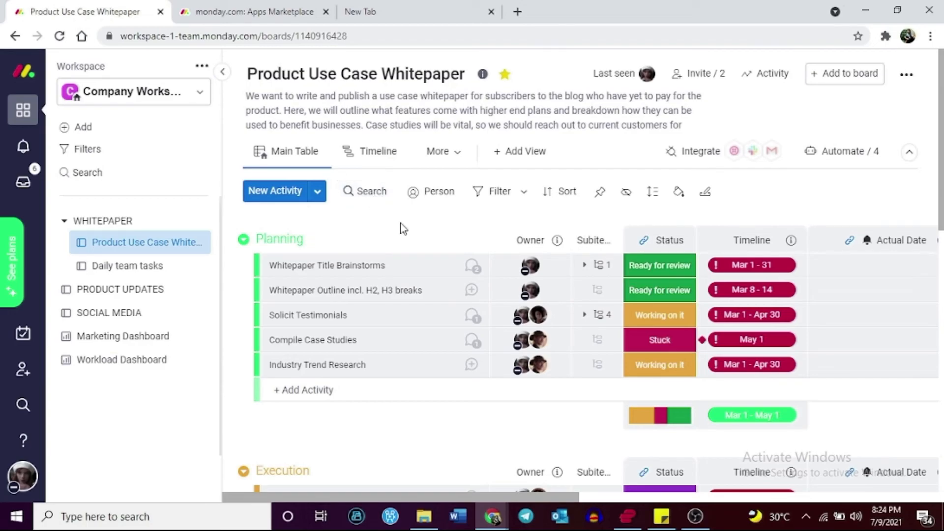